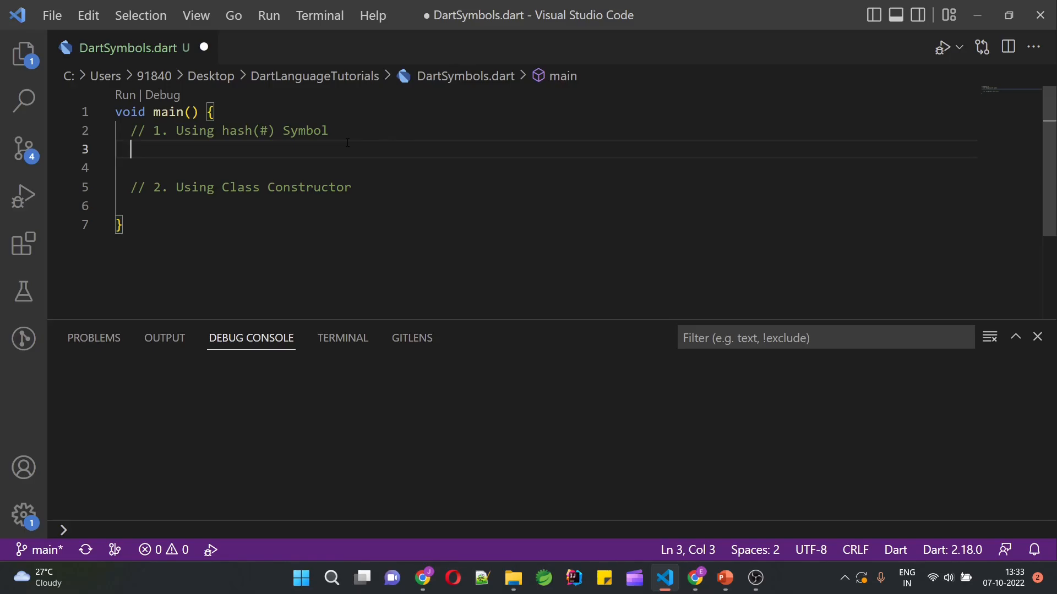
# - Declare var symbol = #symbolName; on line 3
pyautogui.write('var symb')
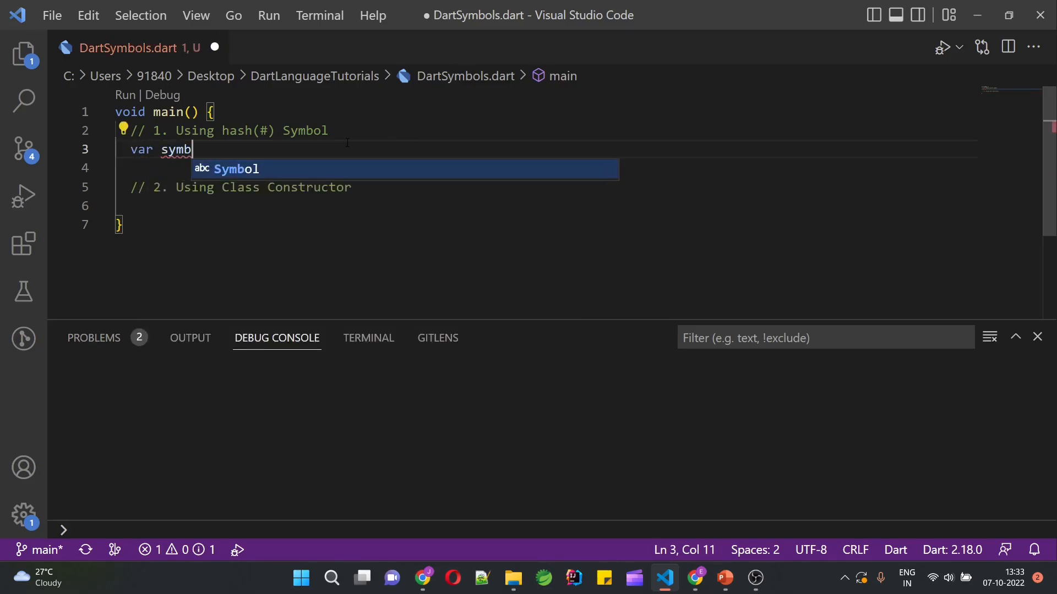
pyautogui.write('ol =')
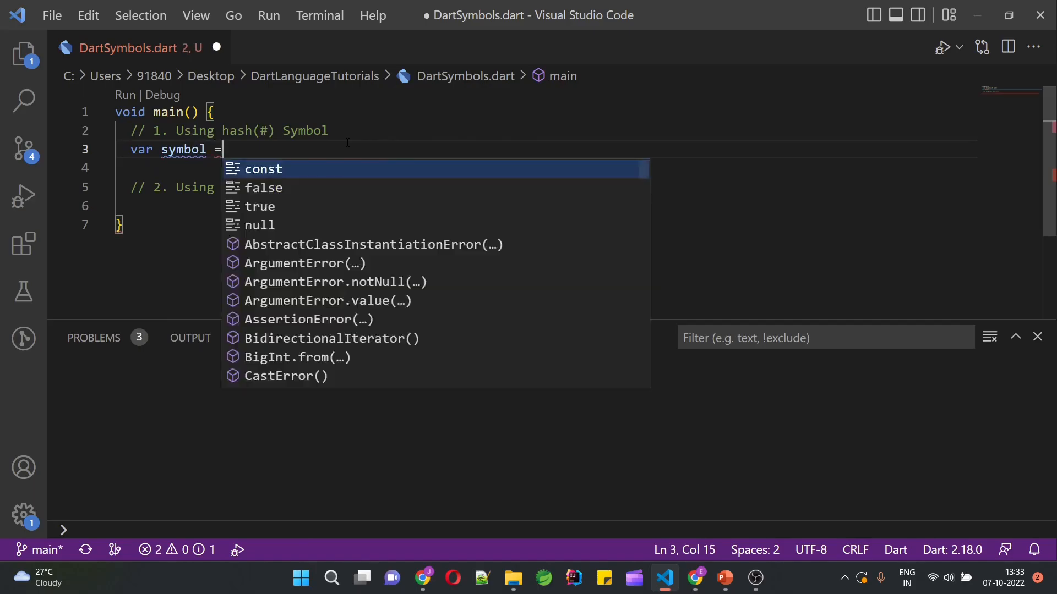
pyautogui.write('#')
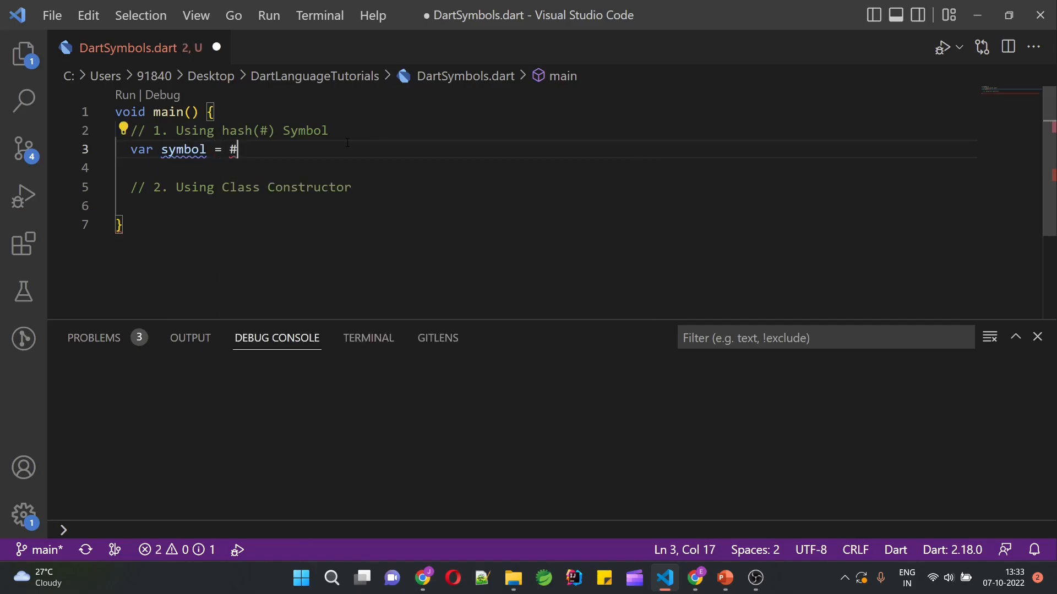
pyautogui.write('symbolNam')
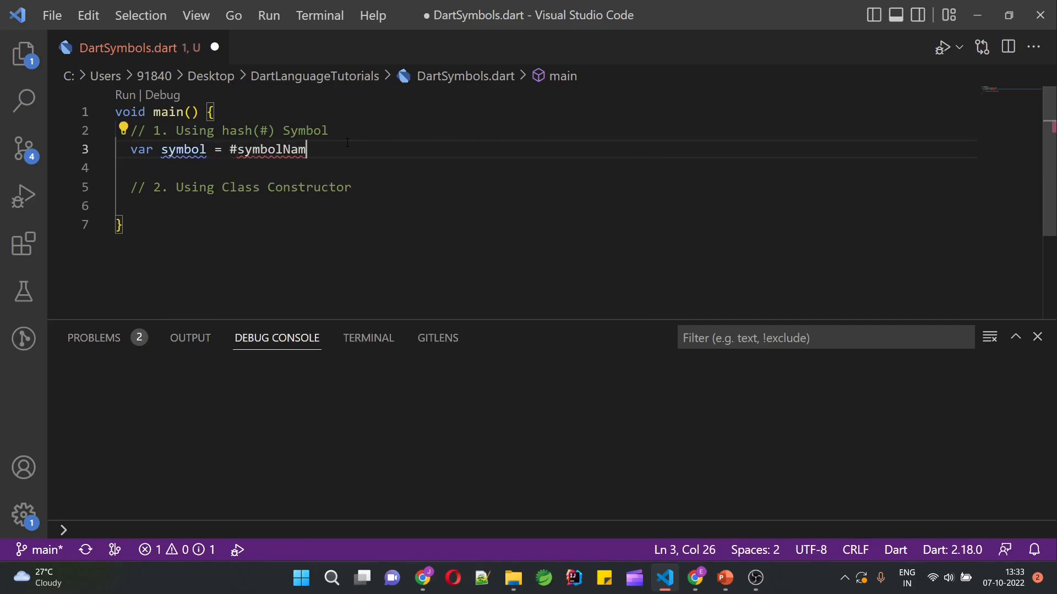
pyautogui.write('e;')
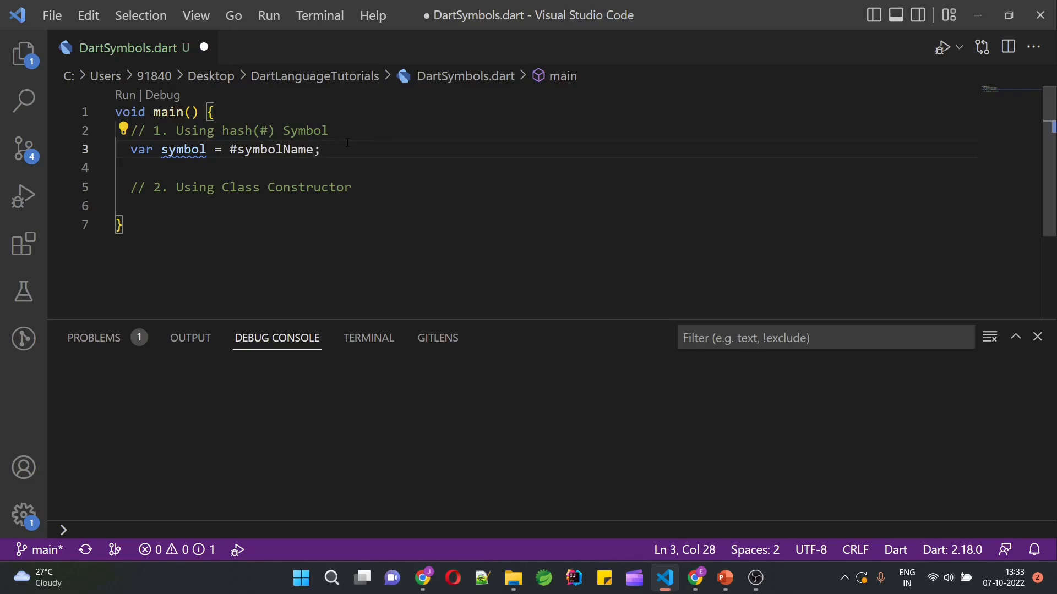
# - Add print(symbol) using the print autocomplete suggestion
pyautogui.write('print')
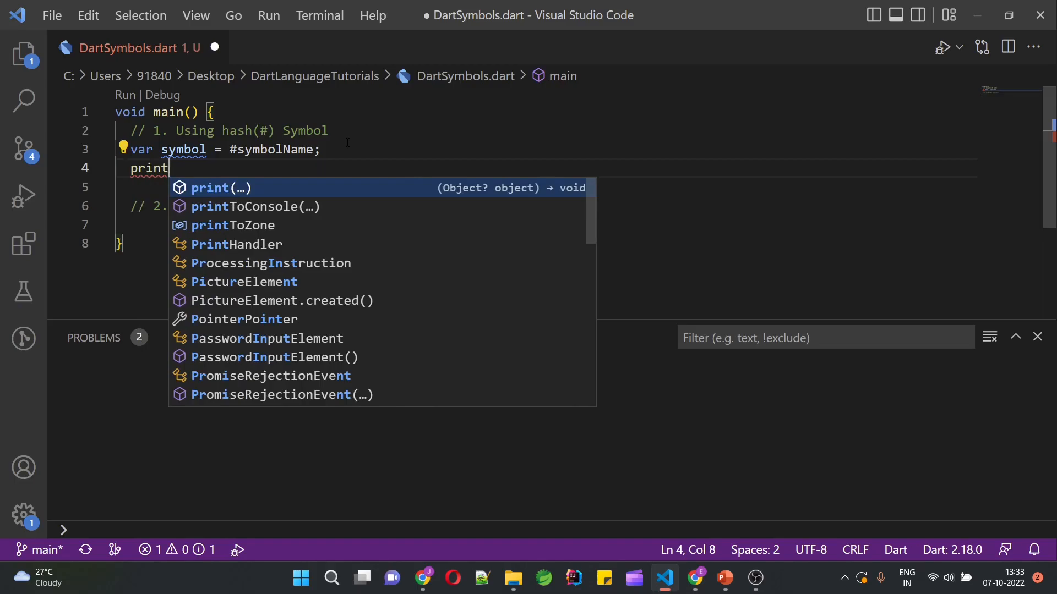
pyautogui.click(209, 188)
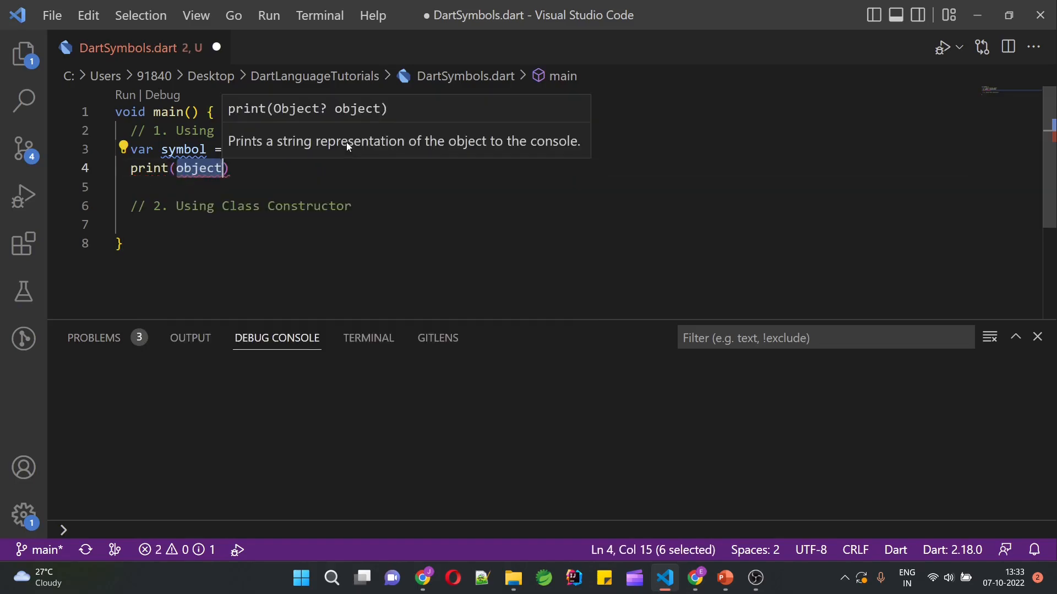
pyautogui.write('symbol')
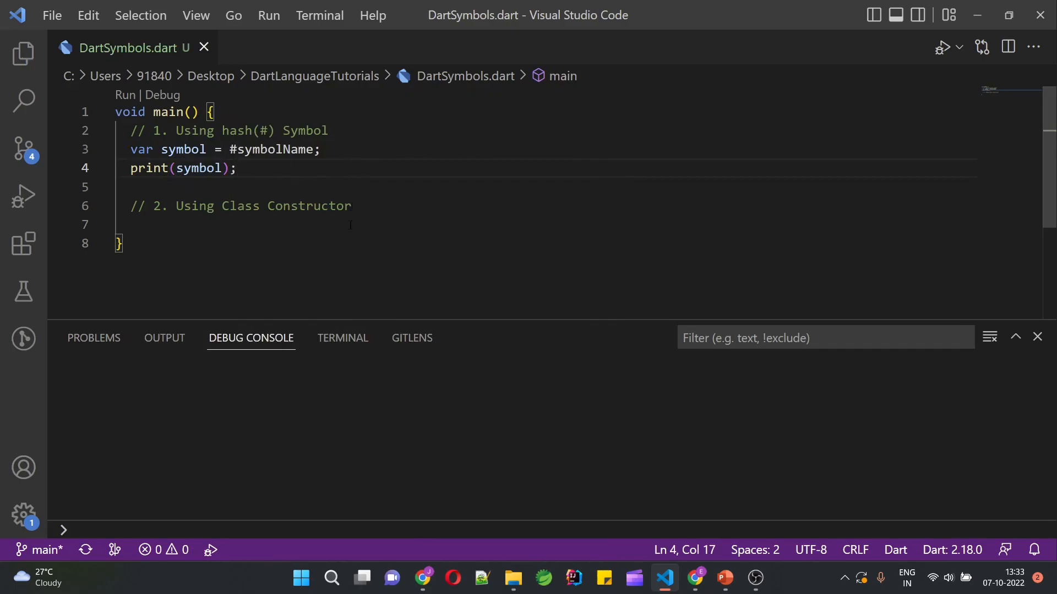
# - Run main() and select the Symbol("symbolName") output in the Debug Console
pyautogui.click(942, 47)
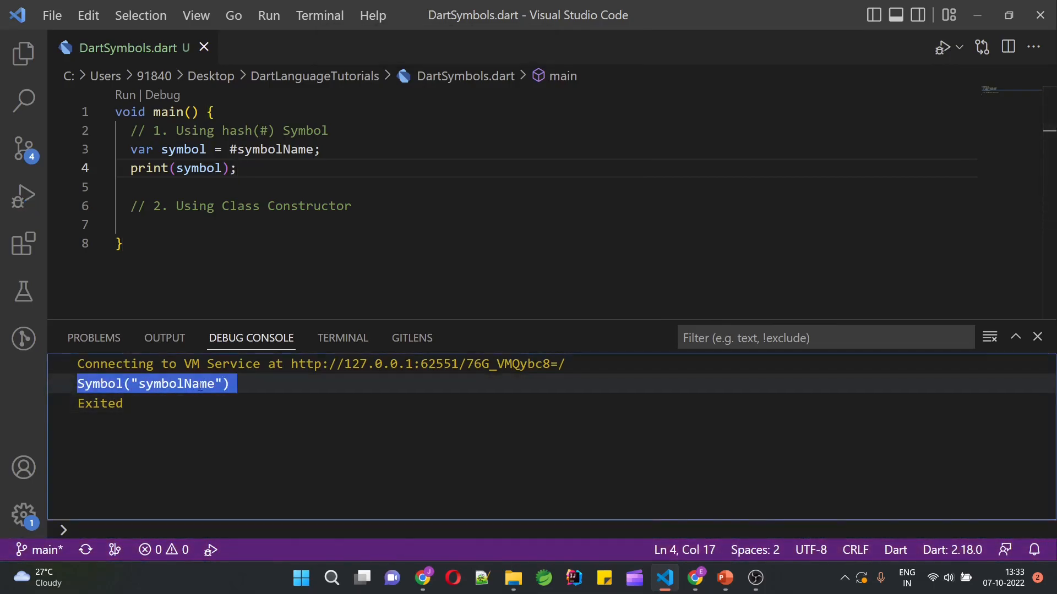
pyautogui.doubleClick(198, 168)
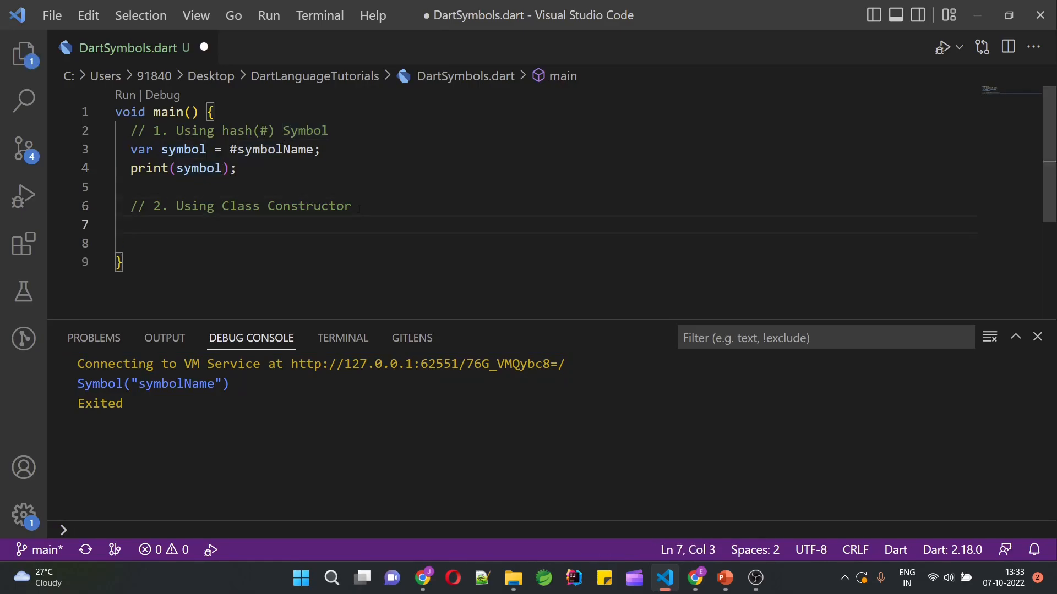
# - Type Symbol symbol2 = new Symbol("name"); and begin its print call
pyautogui.write('Symbol symbol2 =')
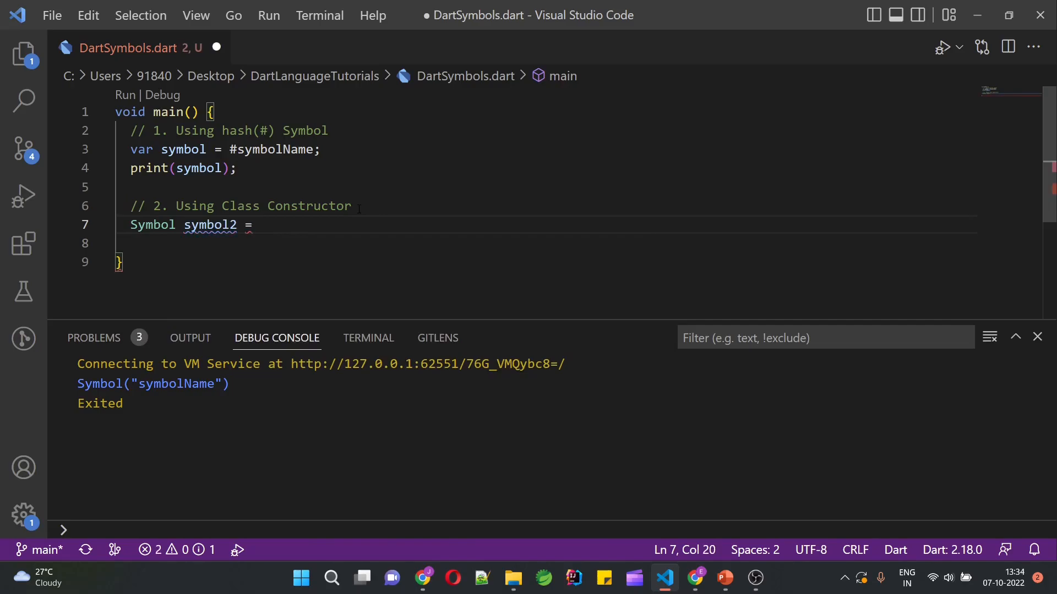
pyautogui.write('new Symbol(name)')
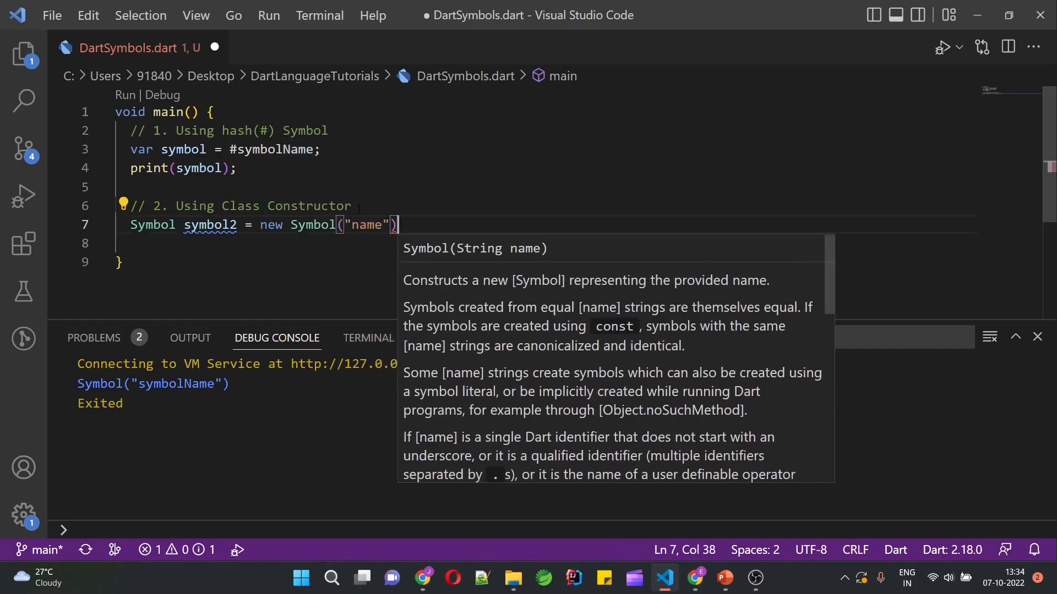
pyautogui.write(';')
pyautogui.click(569, 244)
pyautogui.write('print(object')
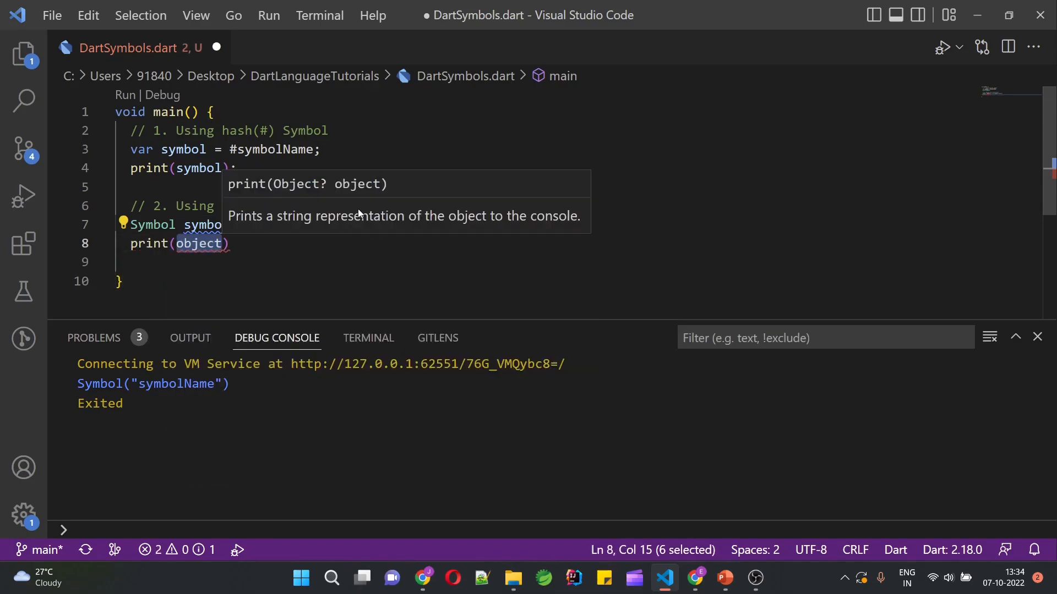
pyautogui.write('symbol2')
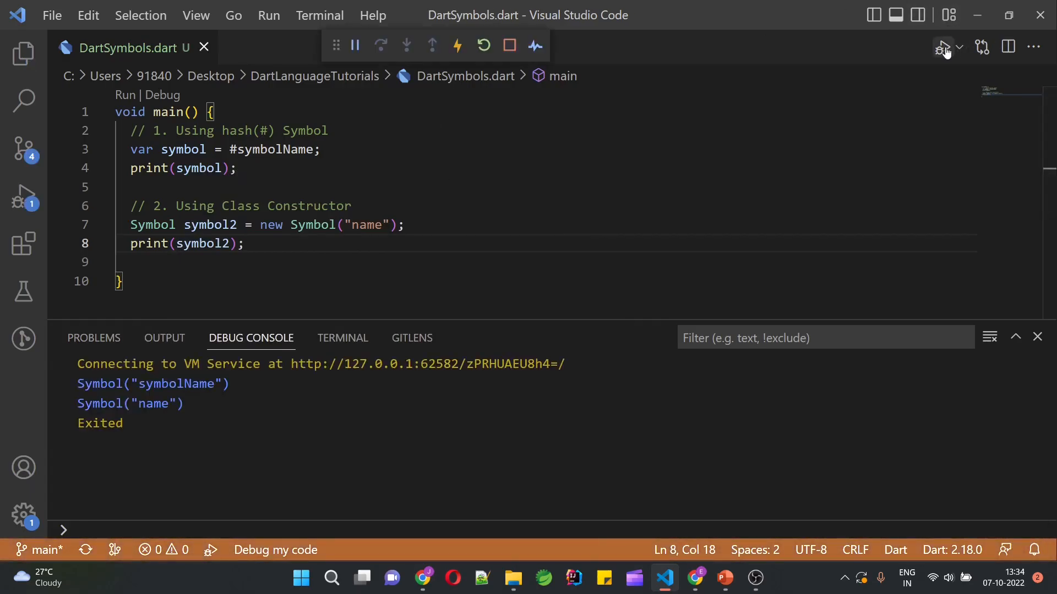
pyautogui.click(509, 44)
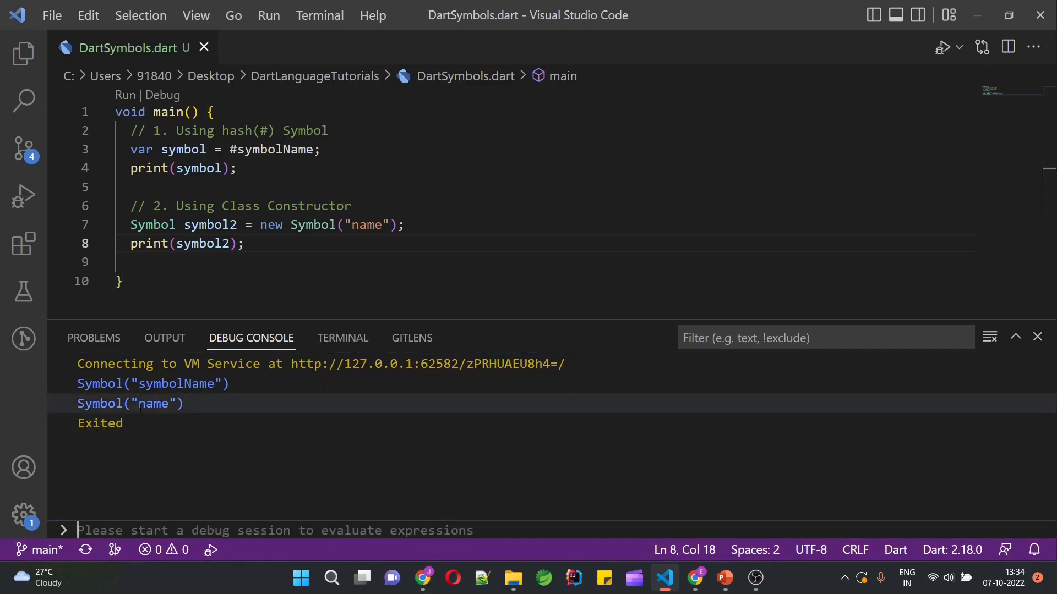
pyautogui.doubleClick(130, 403)
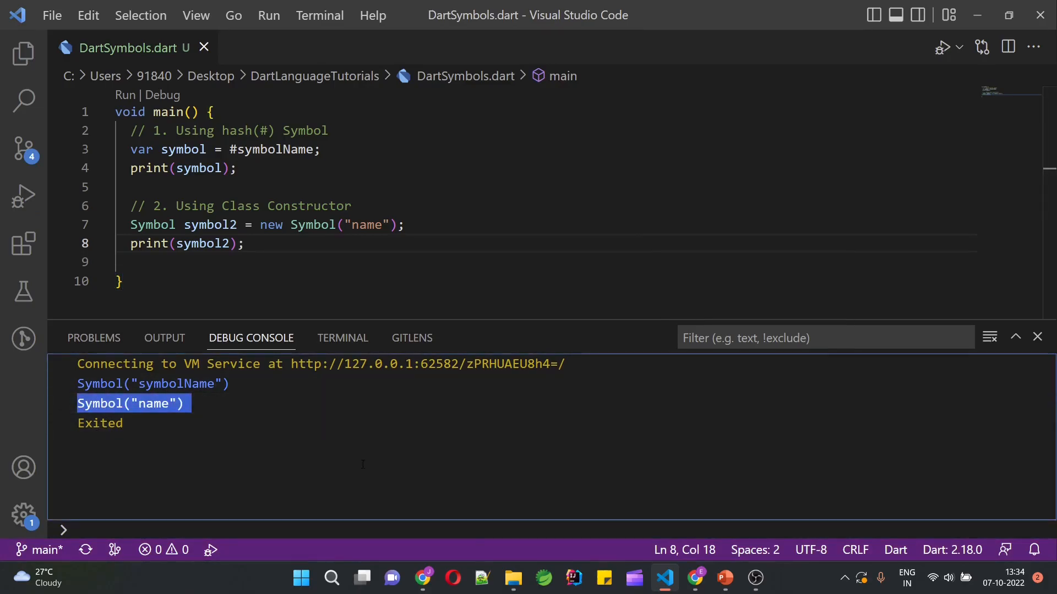